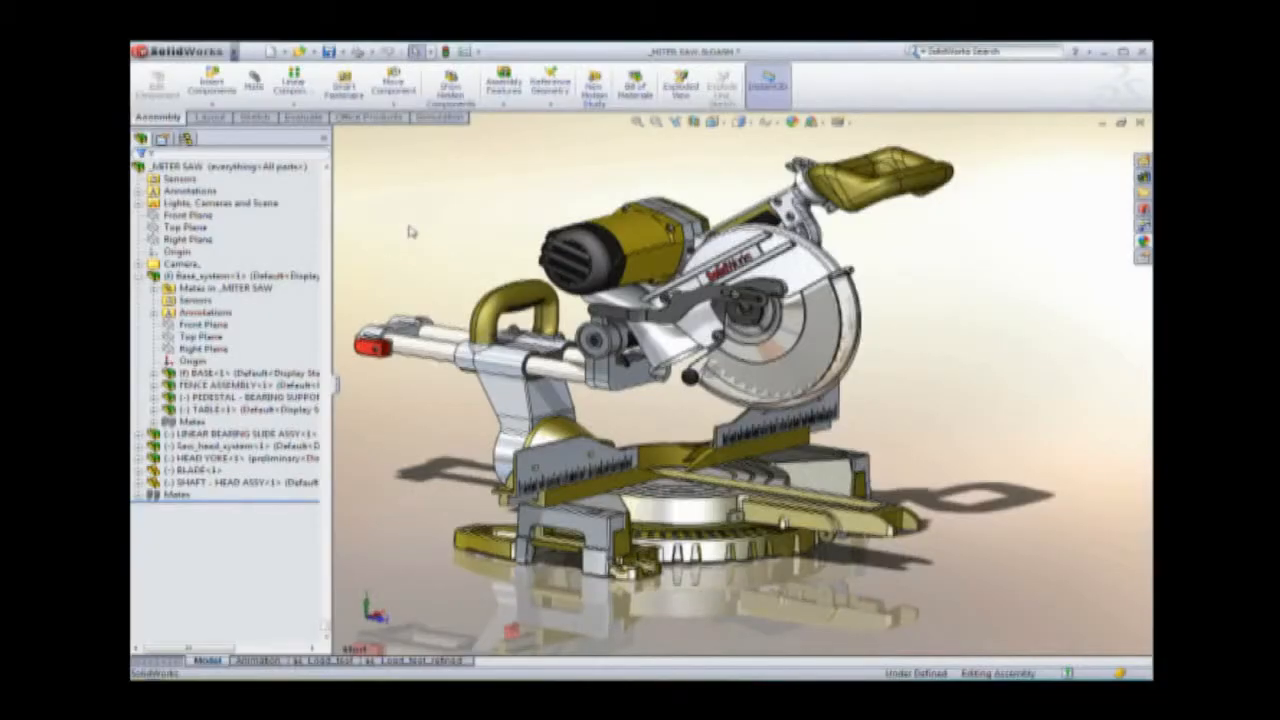
- Suppress the base, table and fence components, leaving only the head subassembly visible
click(162, 138)
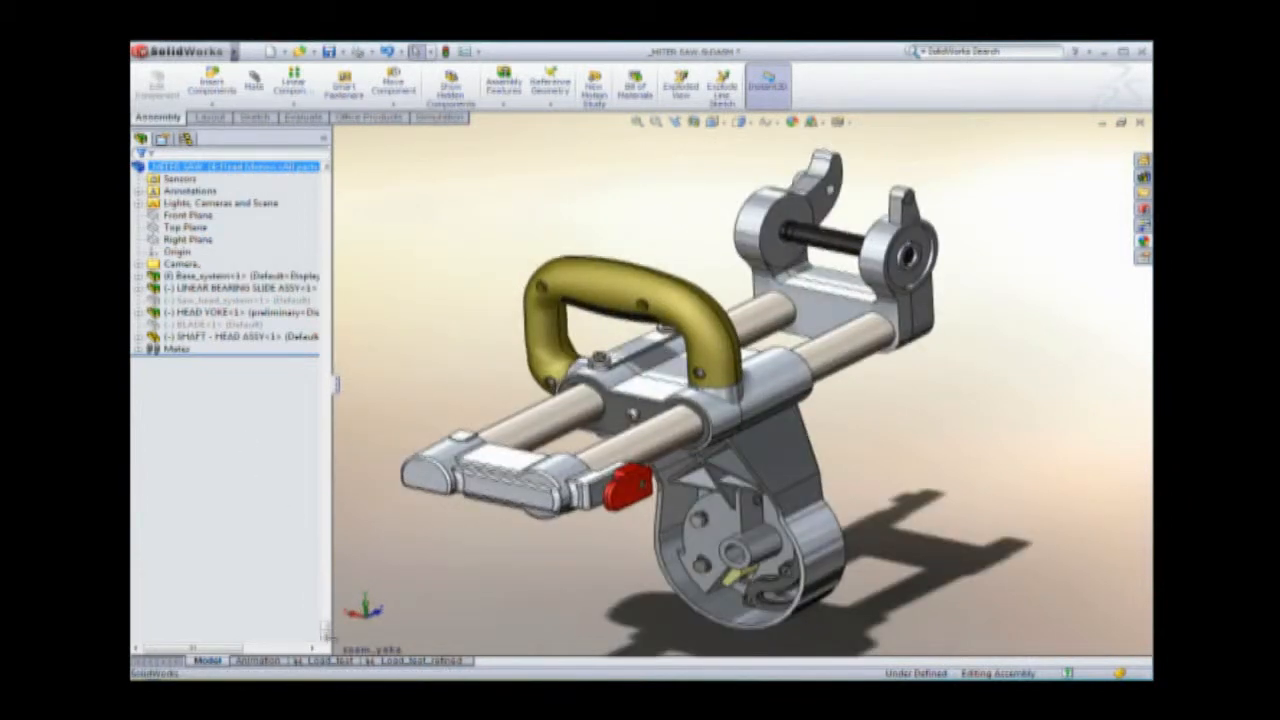
- Show the head's simulation study with its mesh, fixtures and force load, and bring up its study actions
click(438, 118)
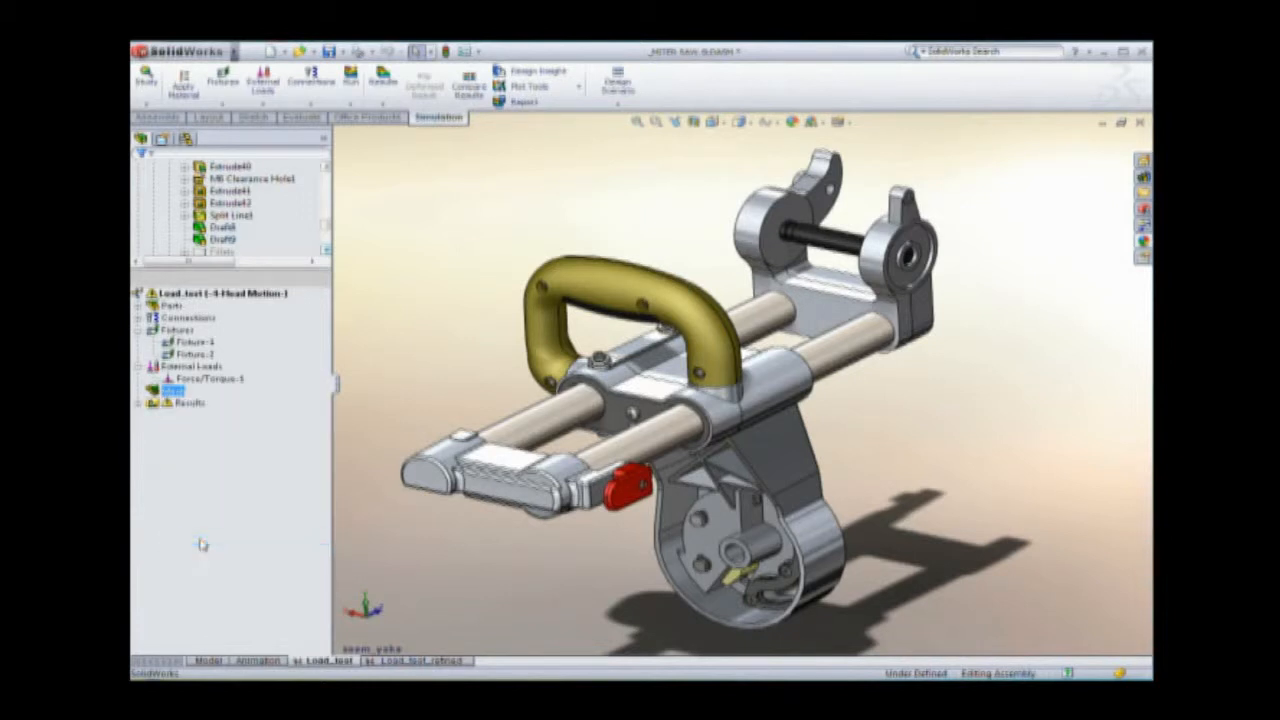
right_click(200, 294)
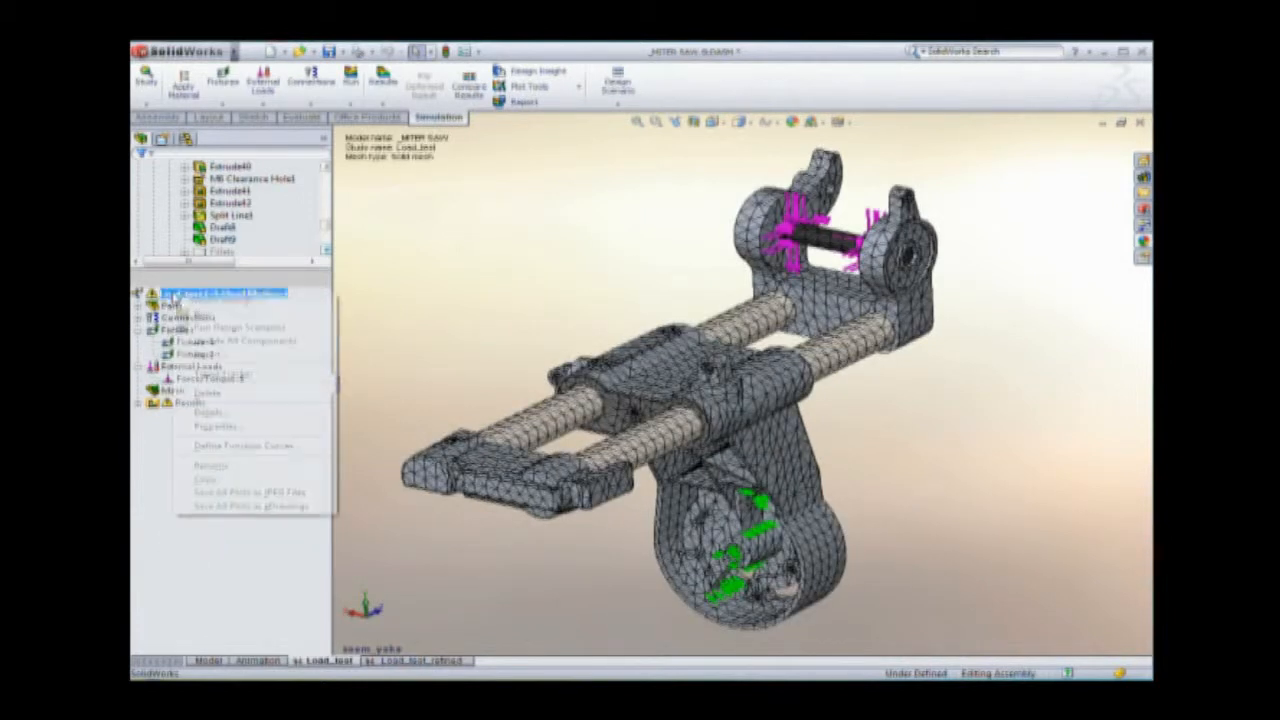